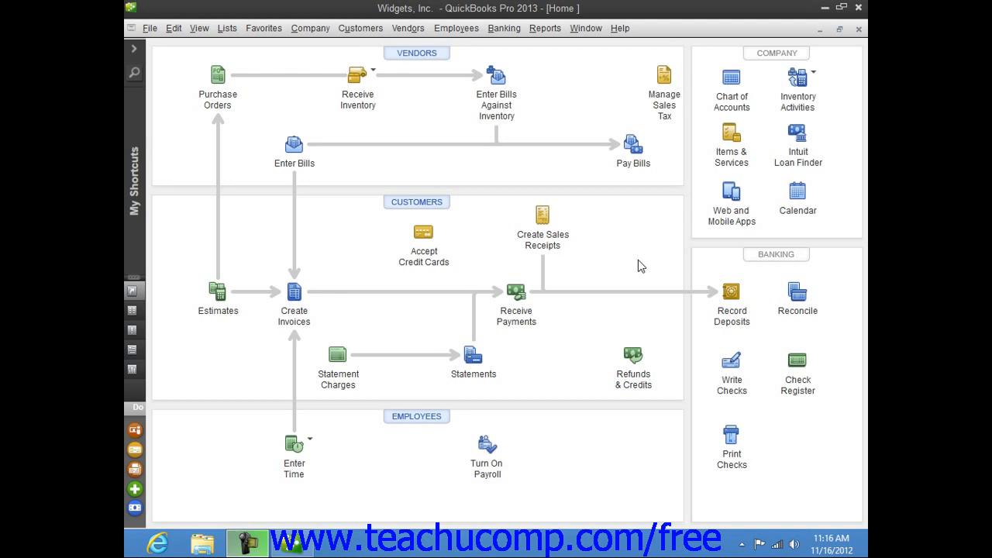
pyautogui.moveTo(632, 264)
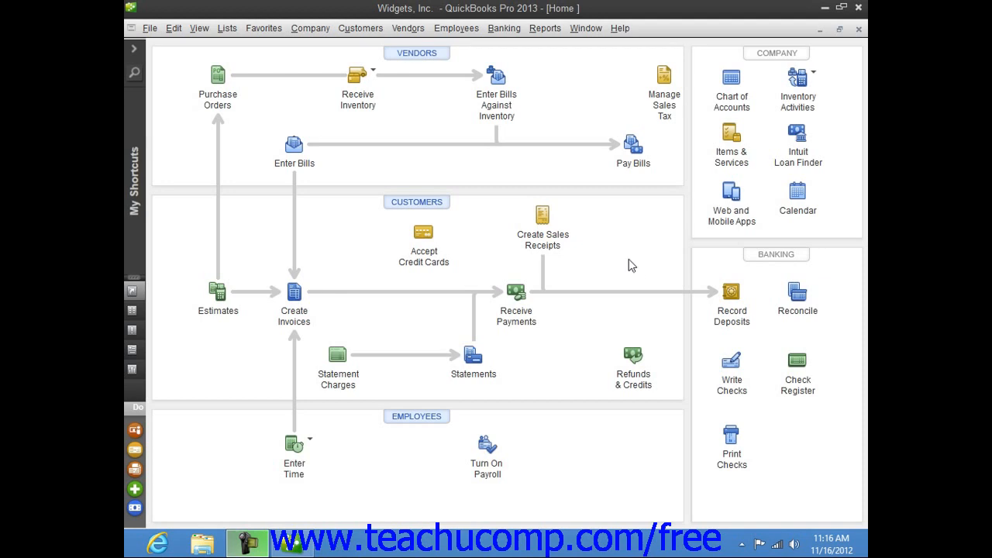
# Start a blank invoice via Customers > Create Invoices
pyautogui.click(360, 28)
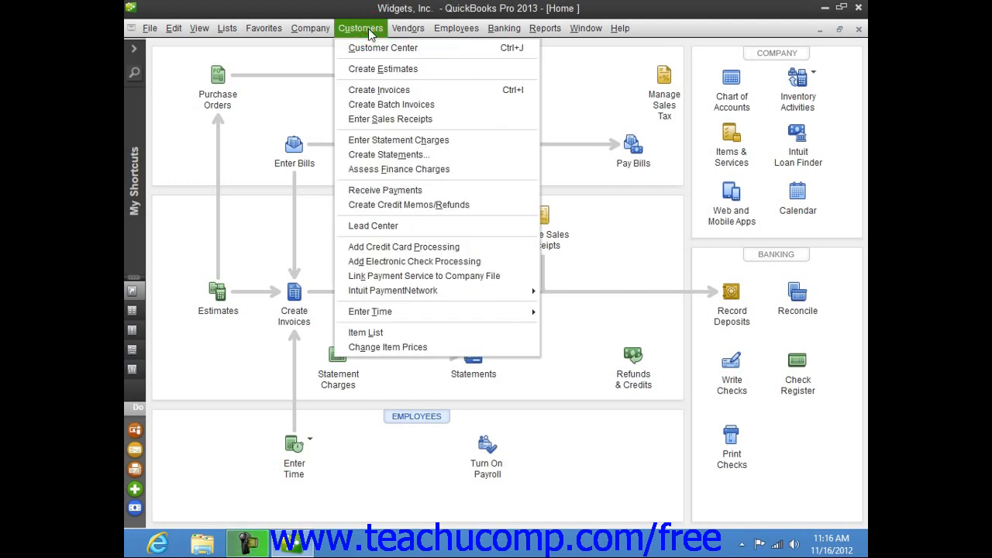
pyautogui.moveTo(380, 88)
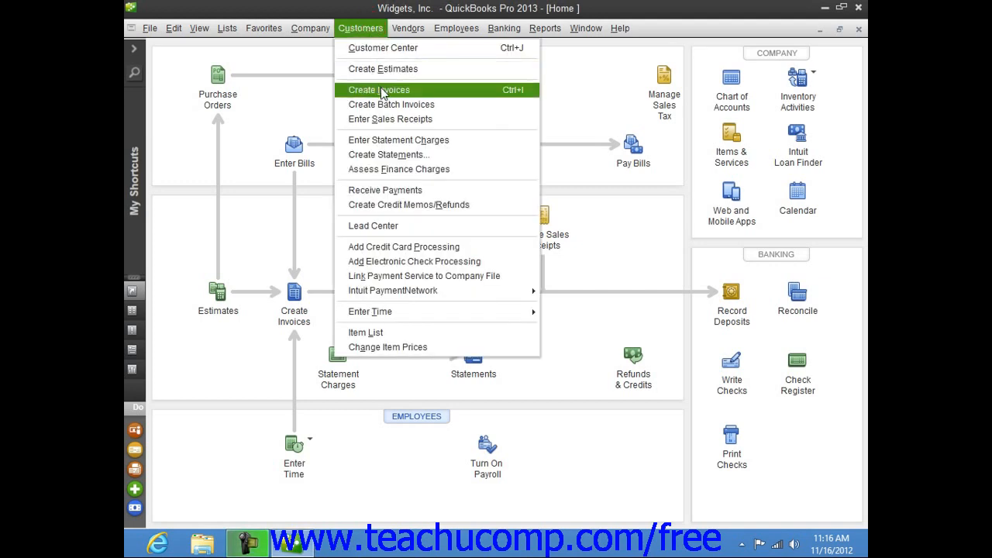
pyautogui.click(379, 90)
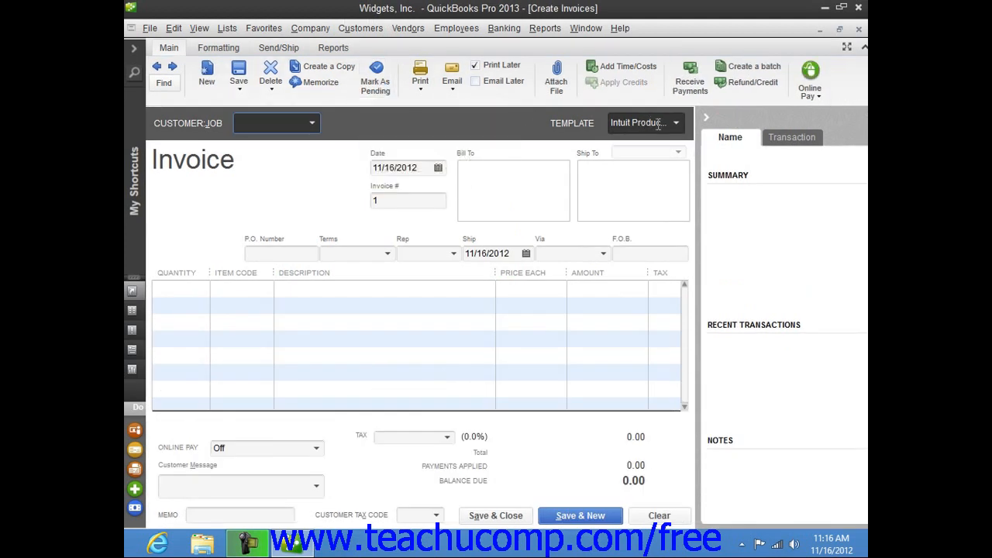
pyautogui.click(676, 123)
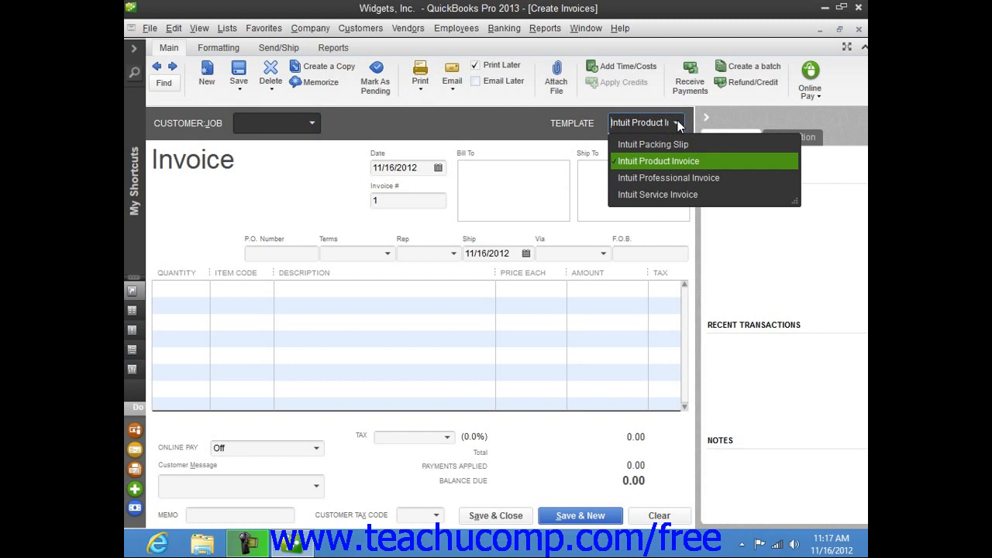
pyautogui.moveTo(658, 167)
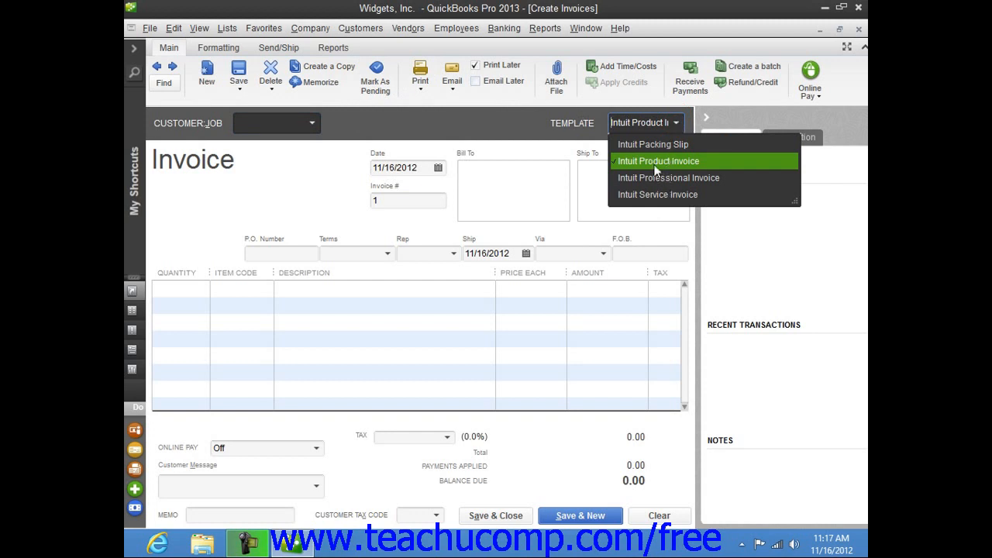
pyautogui.click(657, 160)
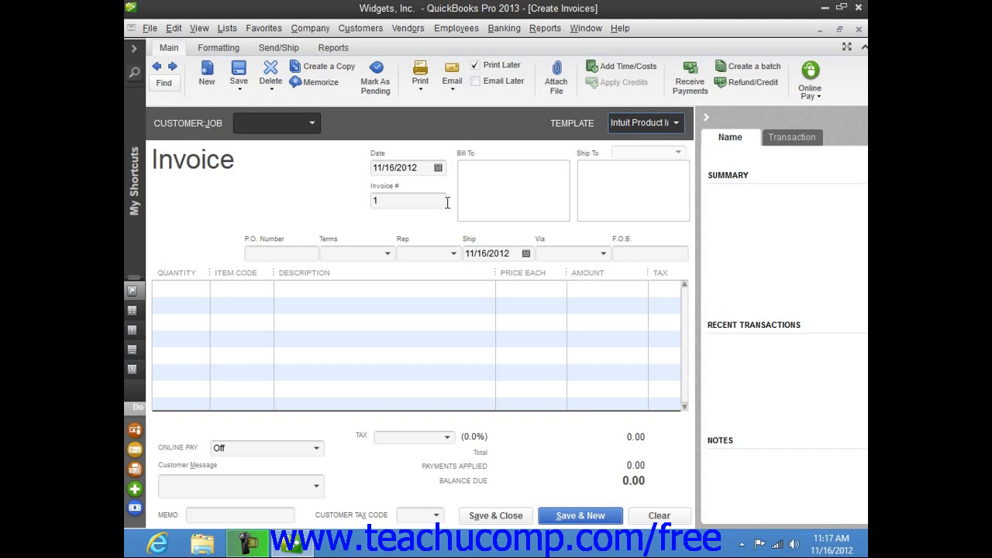
pyautogui.moveTo(313, 130)
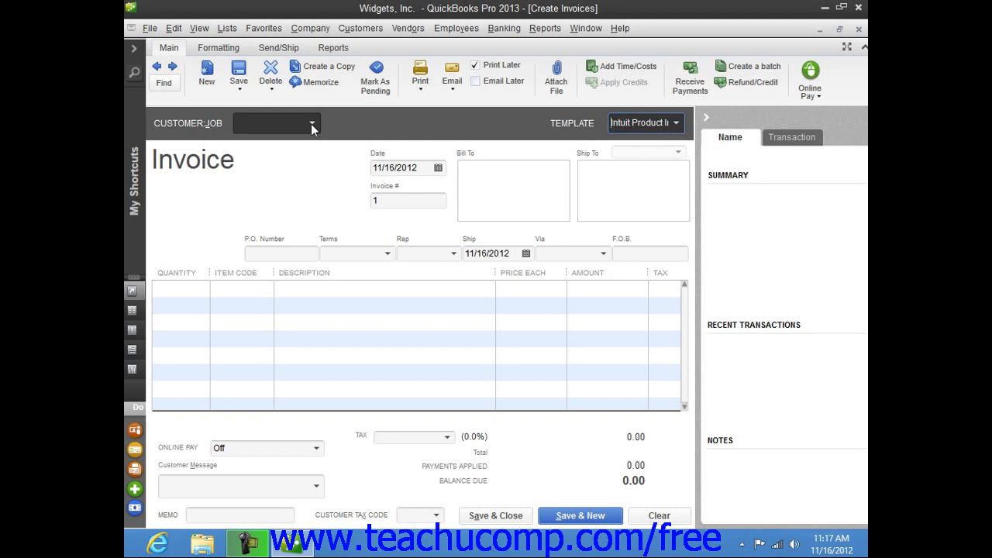
# Set the invoice's Customer:Job to Doe, Jon, filling addresses, Net 30 terms and Michigan tax
pyautogui.click(313, 124)
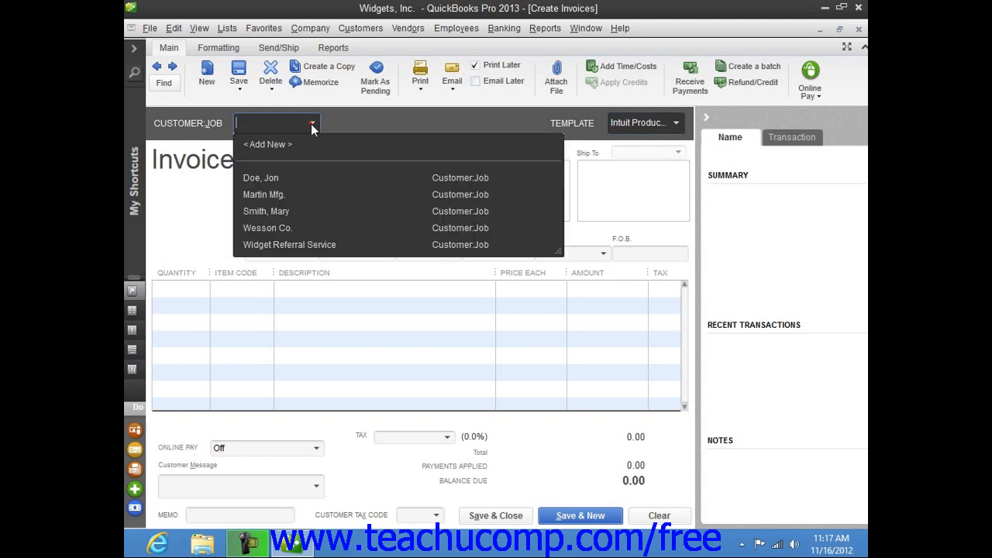
pyautogui.moveTo(282, 178)
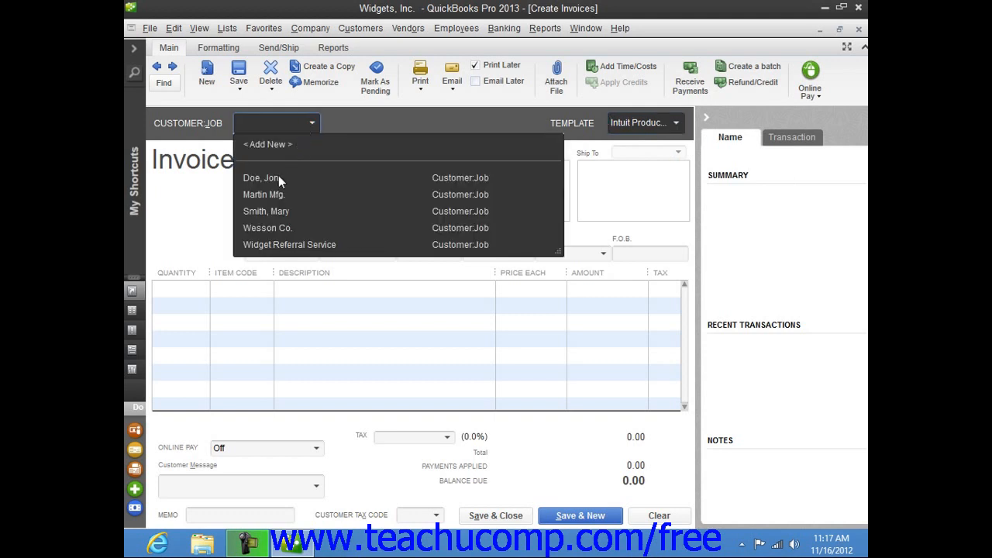
pyautogui.click(261, 177)
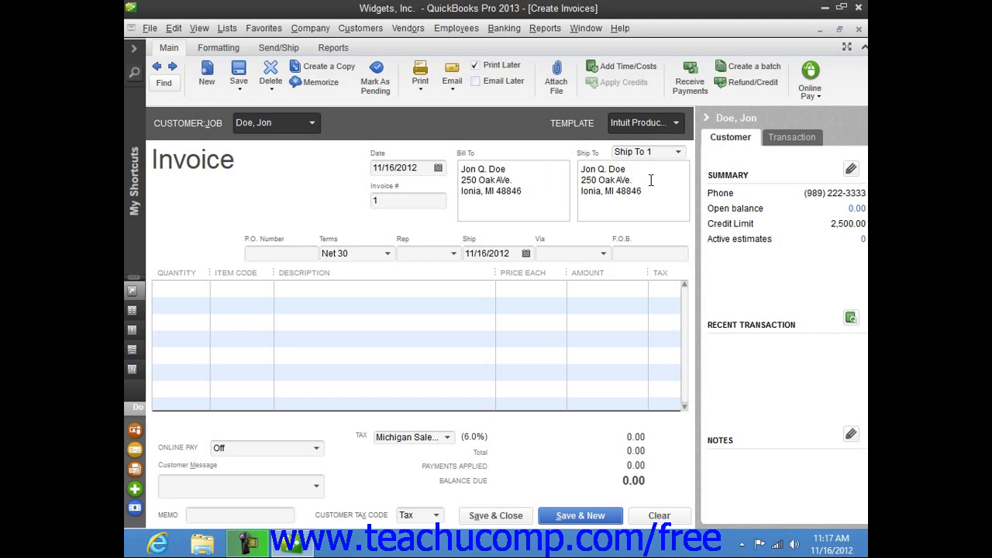
pyautogui.moveTo(333, 127)
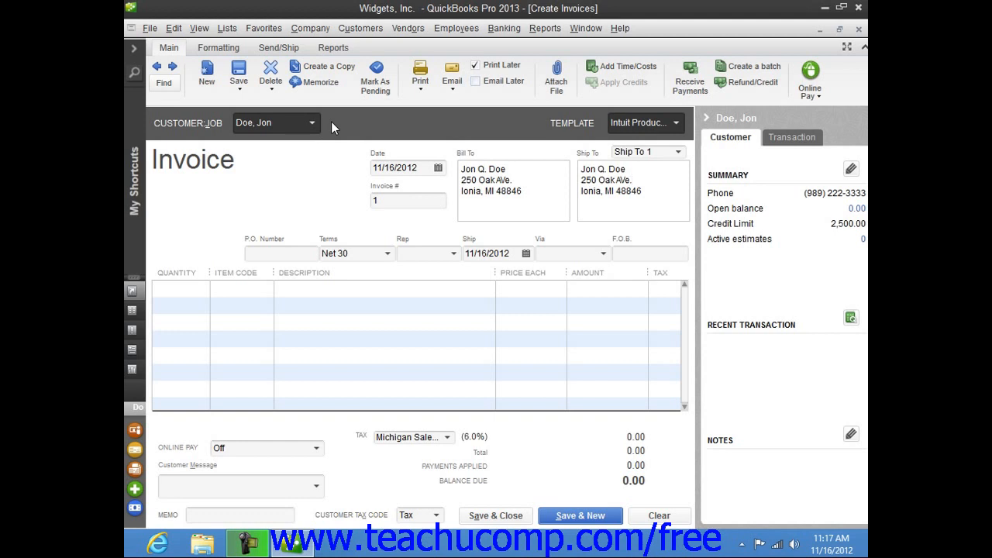
pyautogui.moveTo(347, 192)
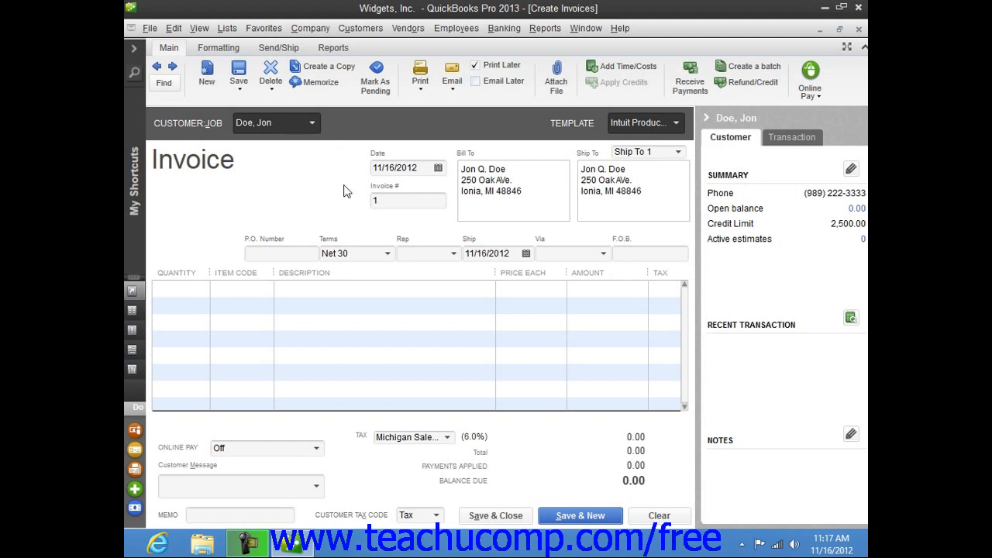
pyautogui.click(353, 254)
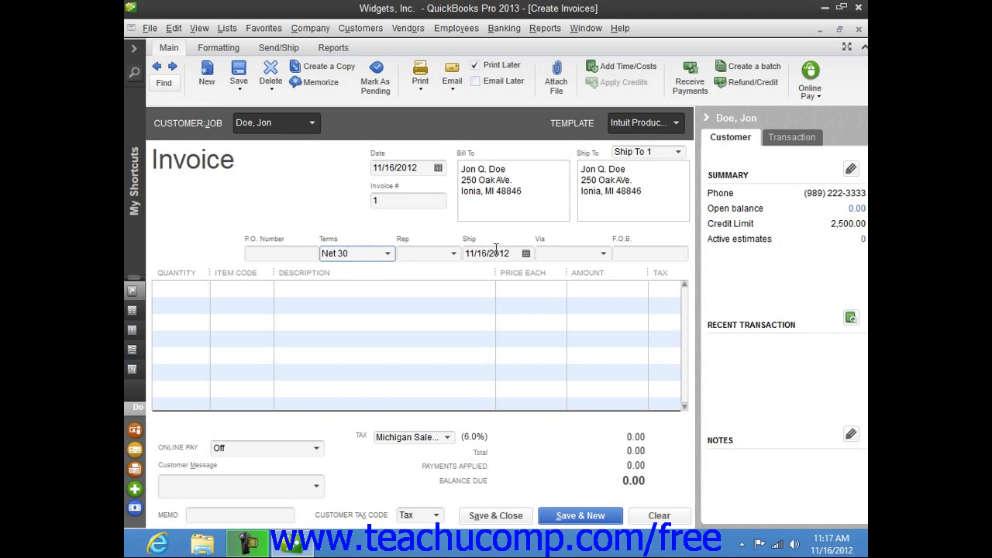
pyautogui.click(347, 254)
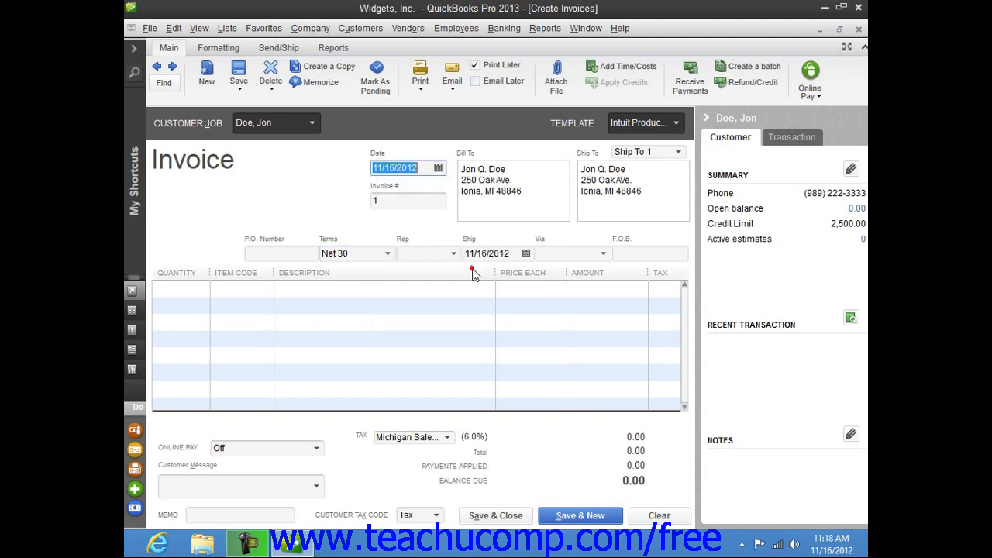
pyautogui.moveTo(452, 257)
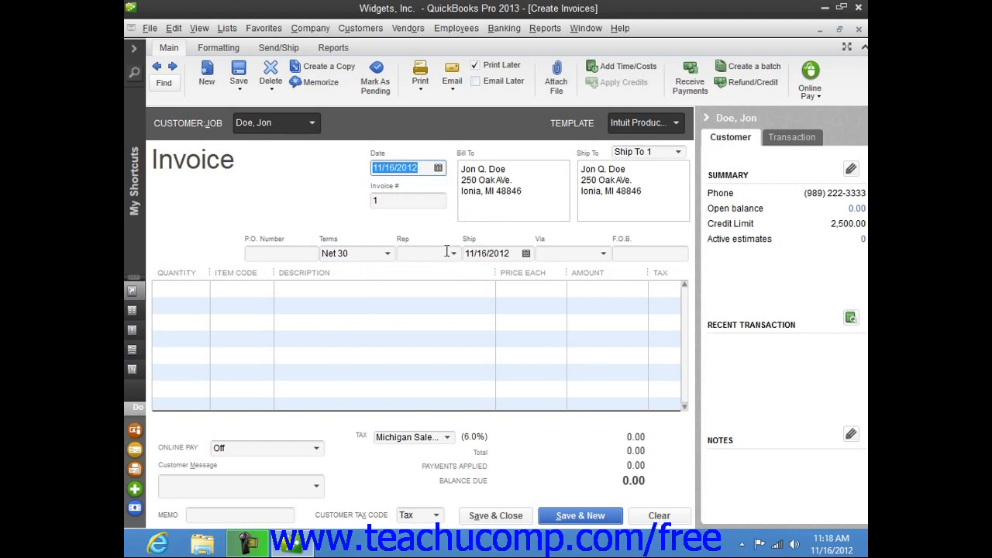
pyautogui.moveTo(220, 270)
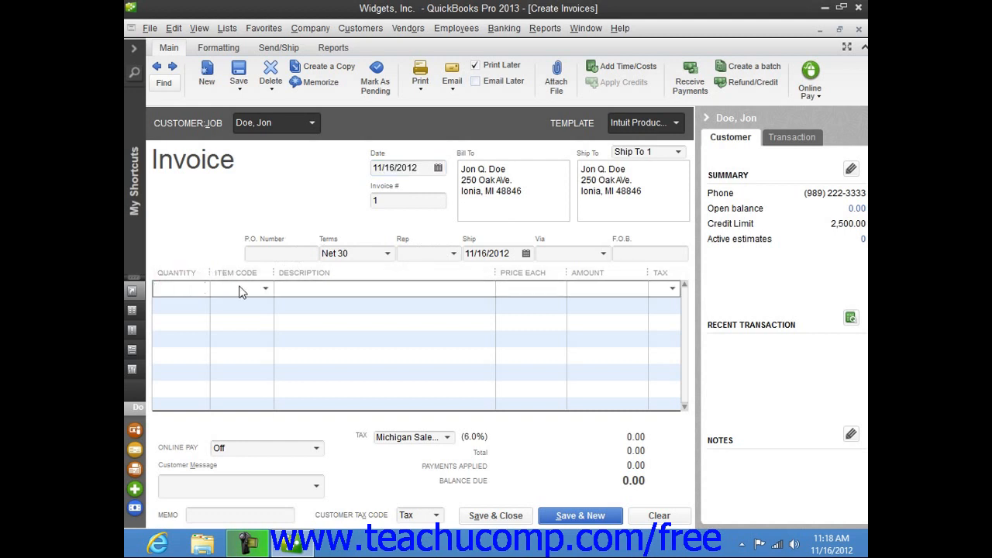
# Add a first line of 5 Widget- Industrial at 30.00 for 150.00
pyautogui.click(265, 288)
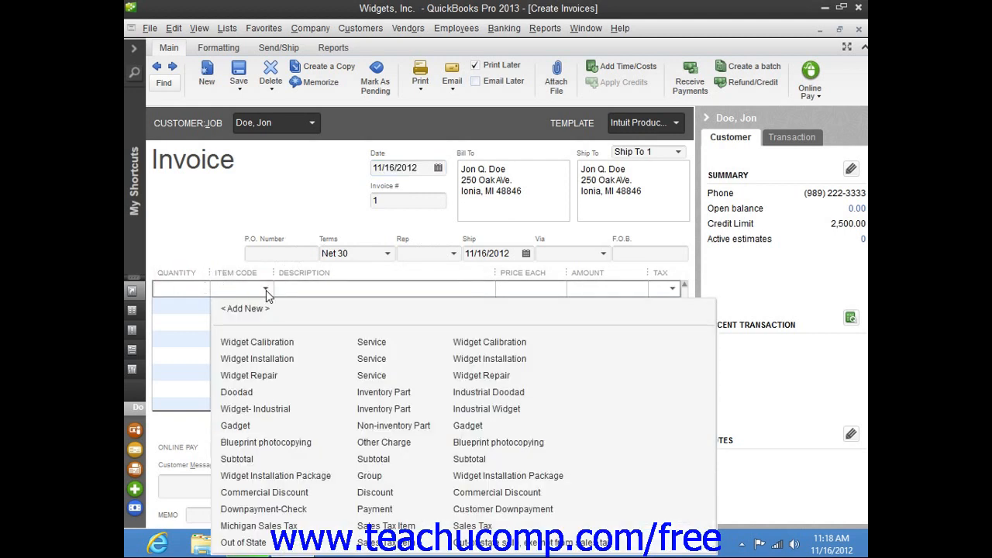
pyautogui.moveTo(251, 417)
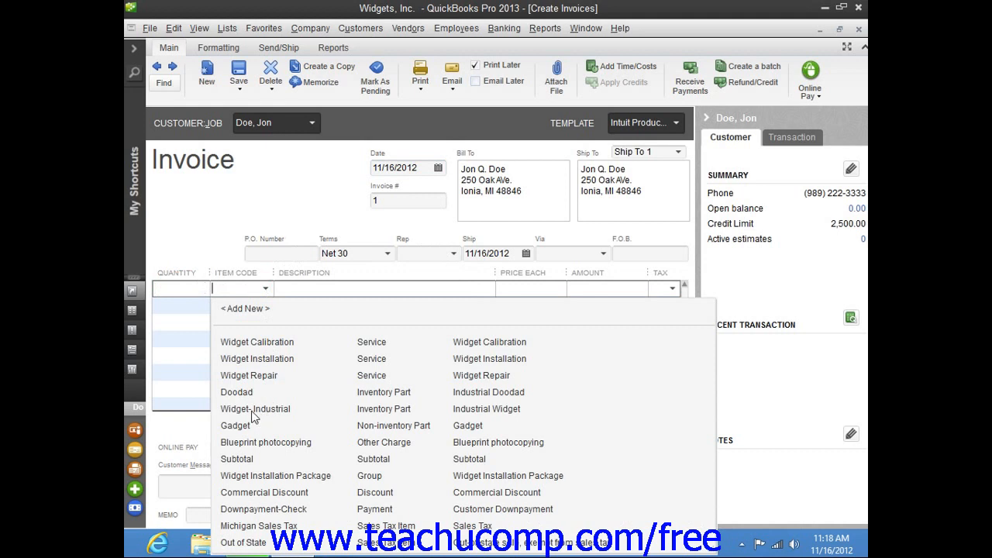
pyautogui.click(255, 409)
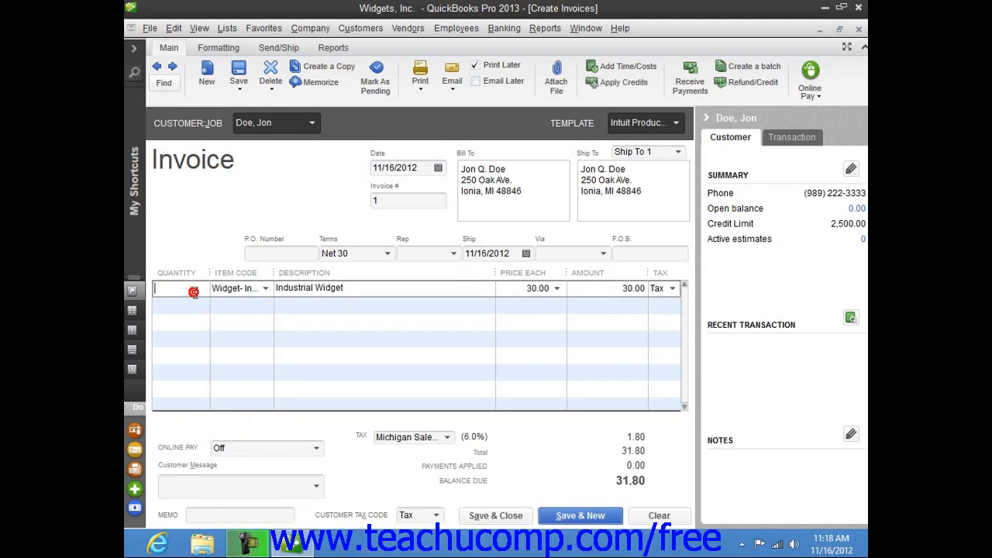
pyautogui.write('5')
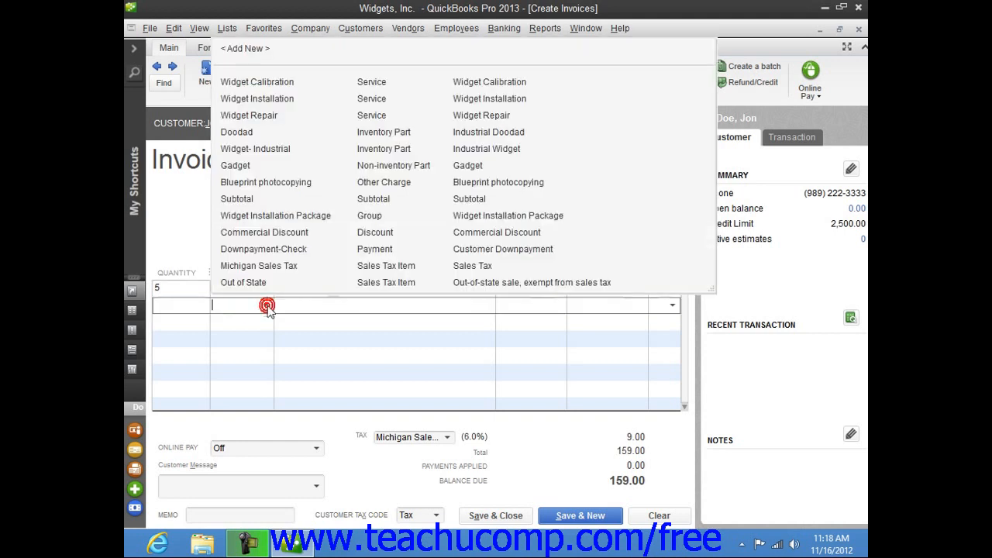
# Add a second line of 5 Widget Installation at 20.00, total 259.00
pyautogui.click(257, 99)
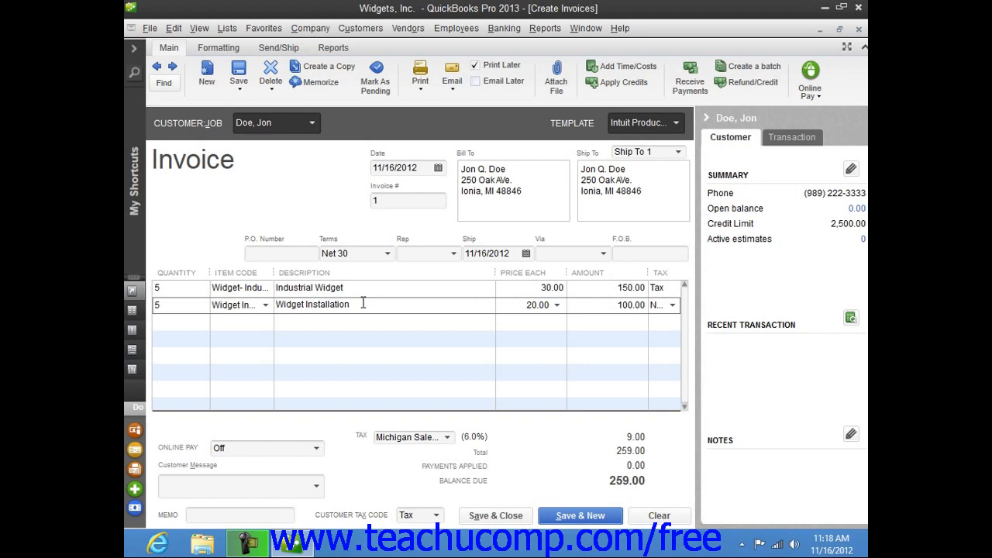
pyautogui.moveTo(370, 251)
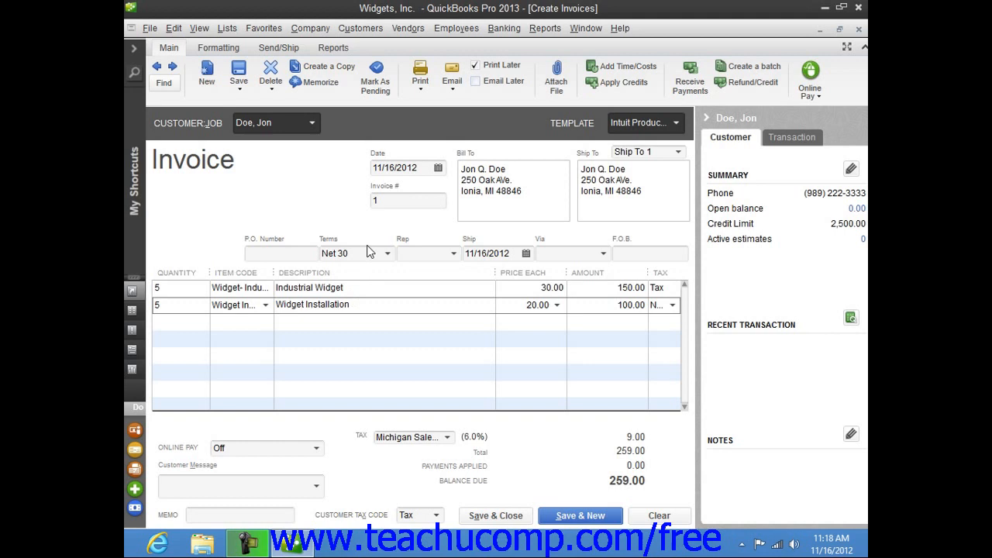
pyautogui.moveTo(453, 227)
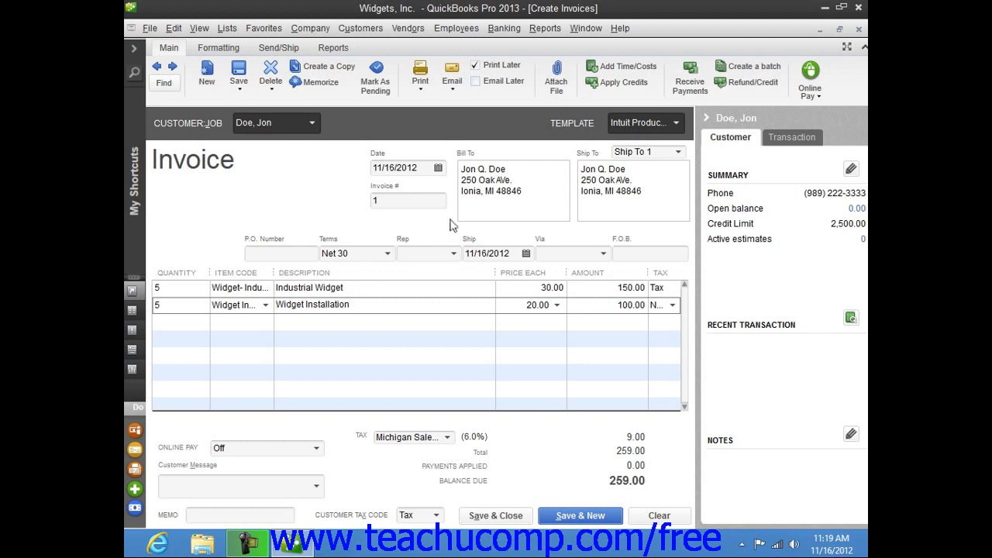
pyautogui.moveTo(515, 70)
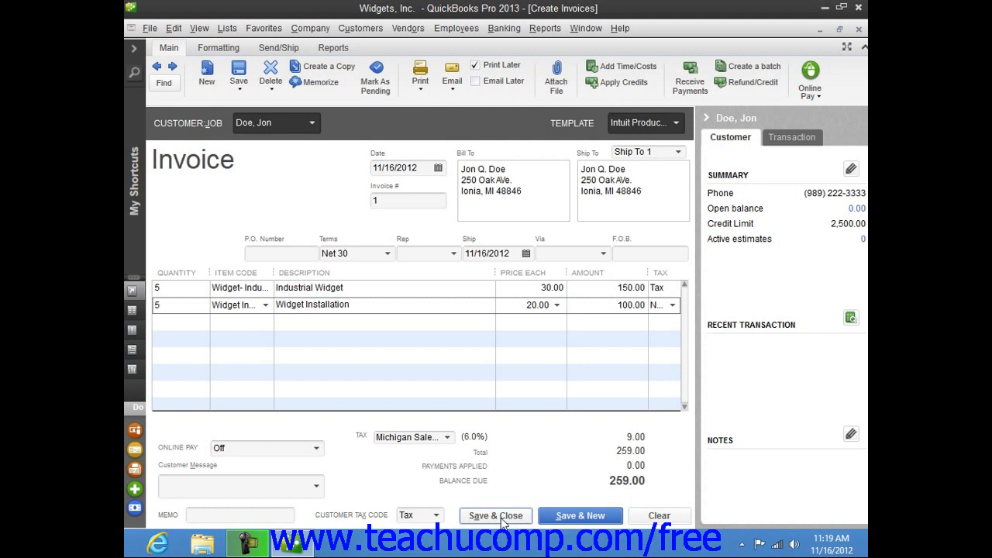
# Save and close the 259.00 Doe, Jon invoice, returning to Home
pyautogui.click(494, 515)
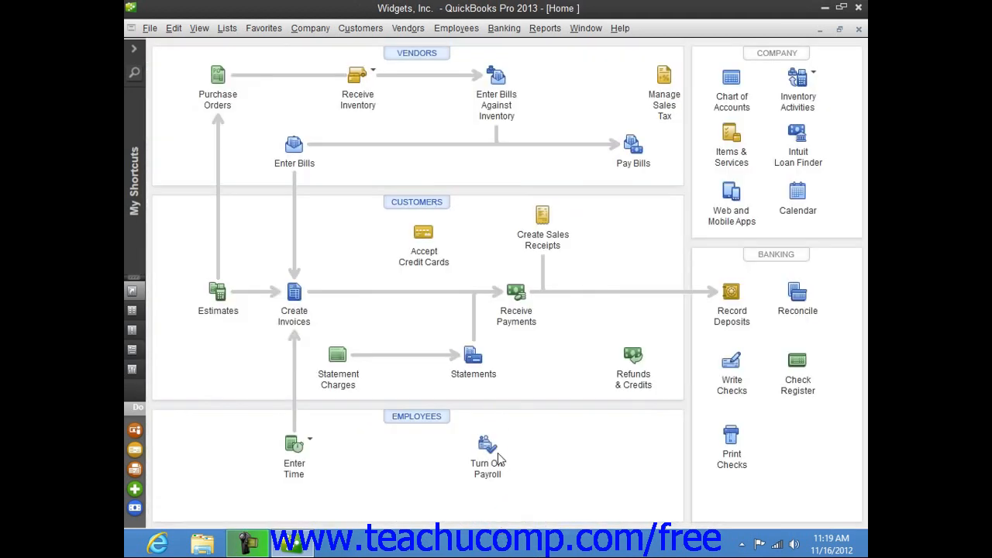
pyautogui.moveTo(496, 406)
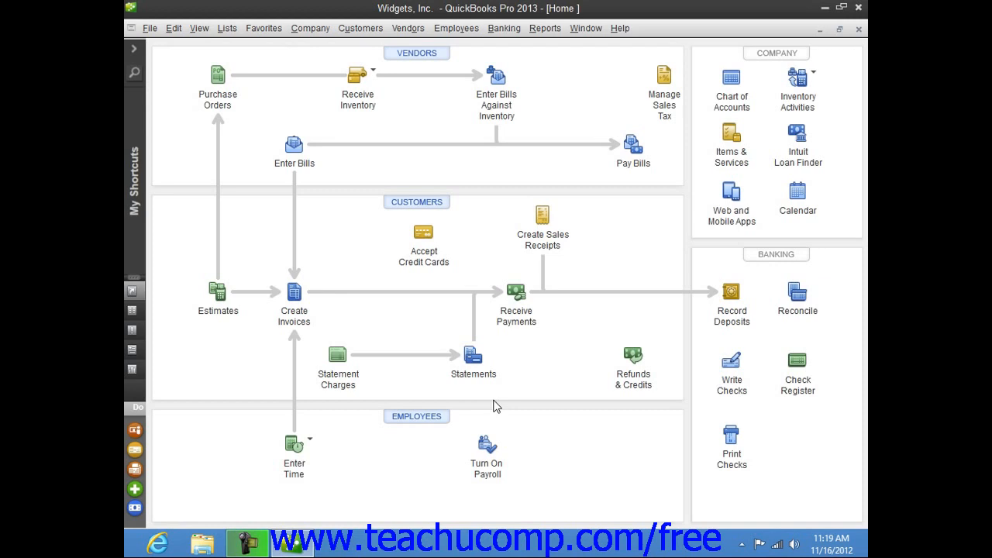
pyautogui.moveTo(380, 282)
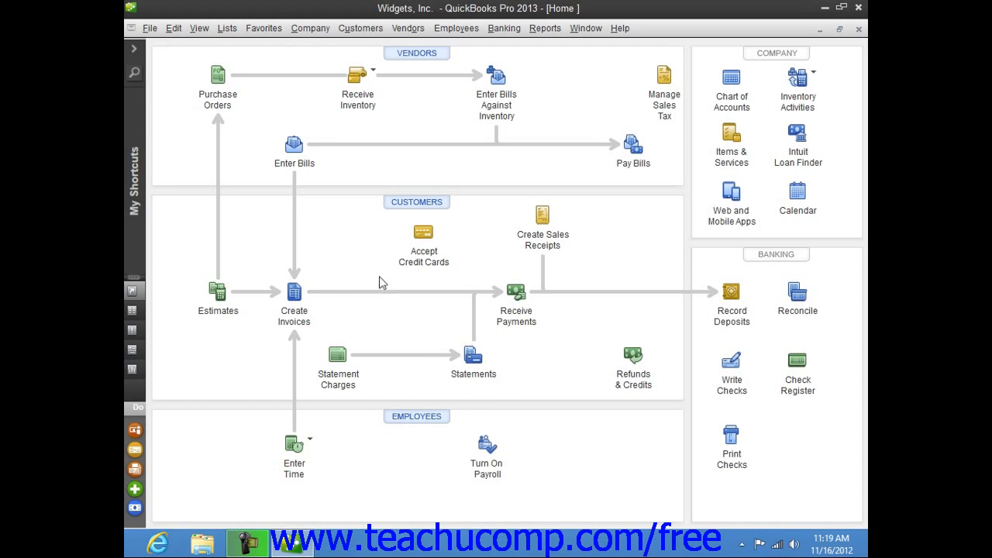
# Show the Chart of Accounts from the Lists menu, with Accounts Receivable at 259.00
pyautogui.click(226, 28)
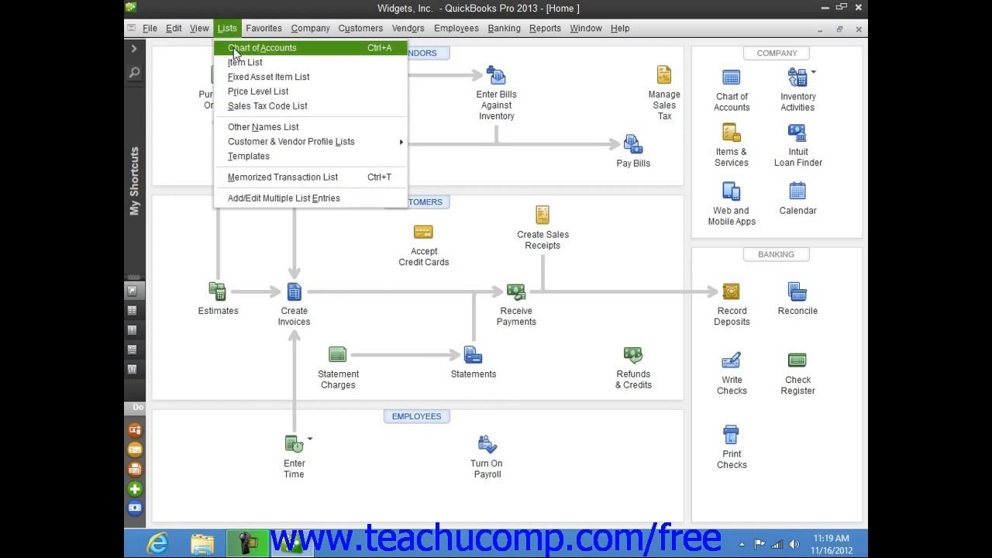
pyautogui.click(264, 47)
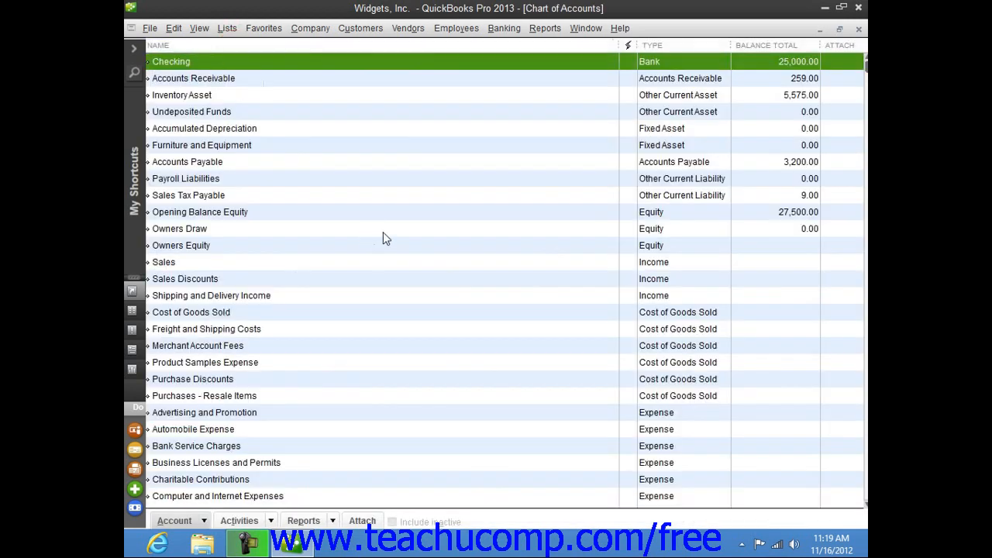
pyautogui.moveTo(614, 97)
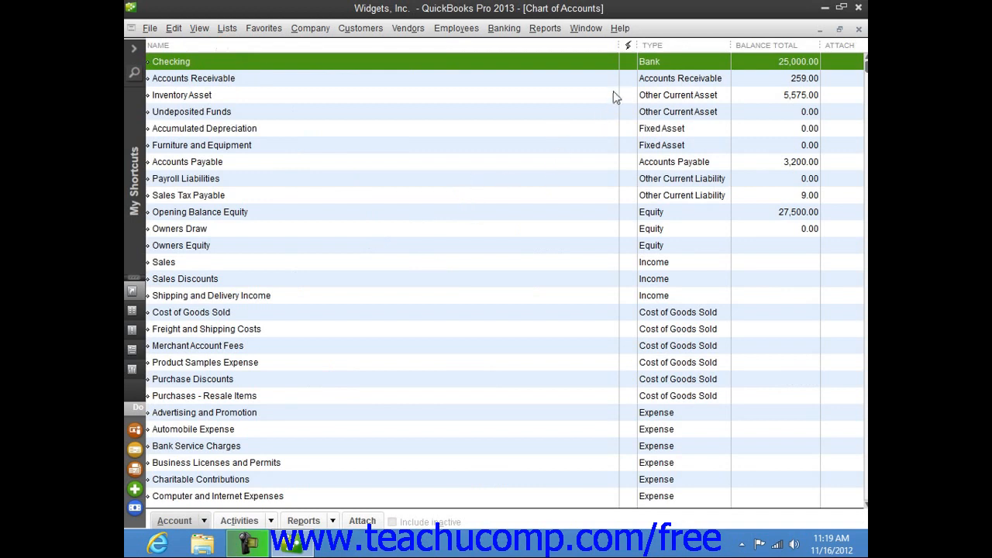